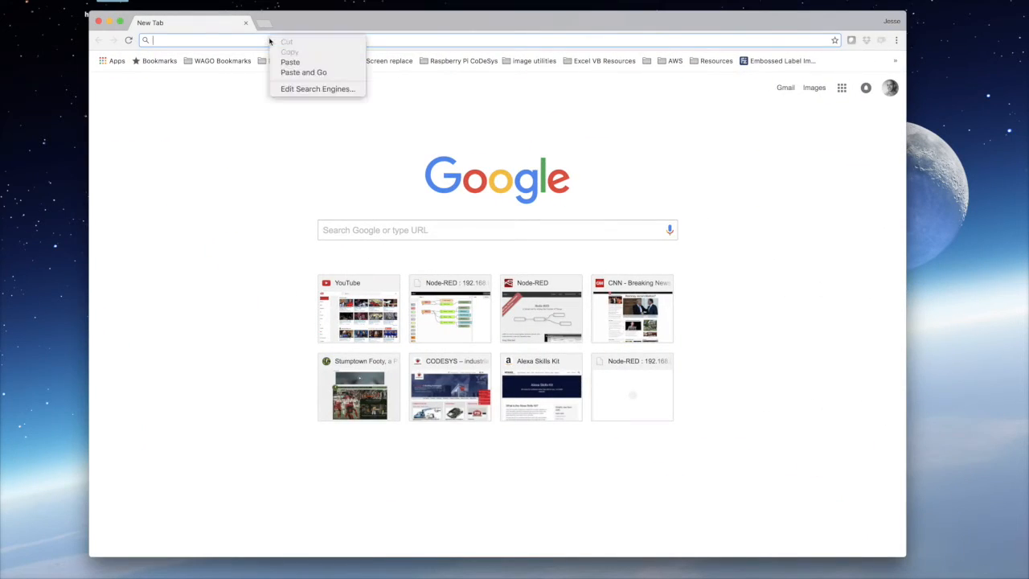
Step: Search the nodered.org flows library for 'remote' and open the node-red-contrib-remote-io page
text(nodered.org)
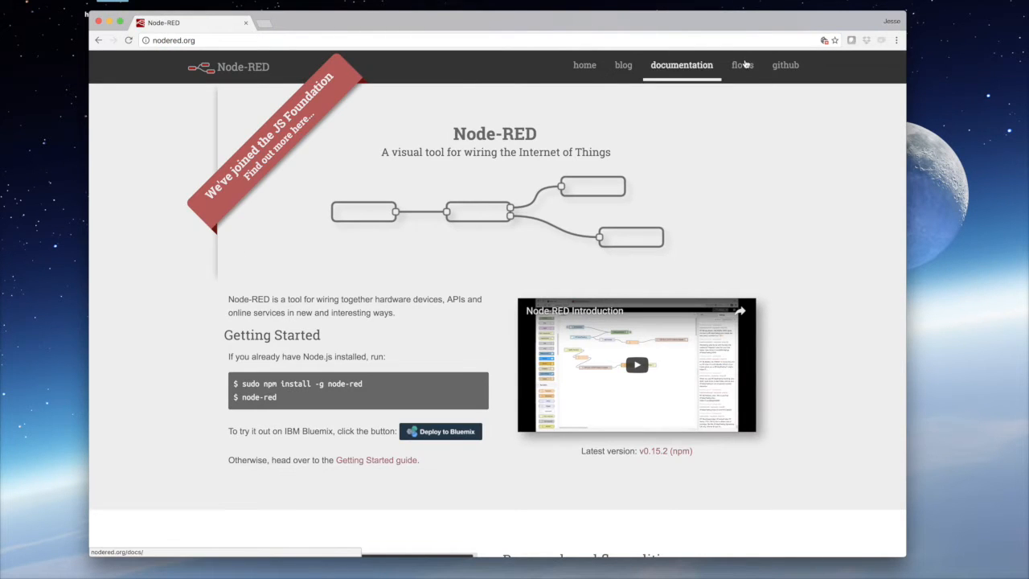
click(743, 65)
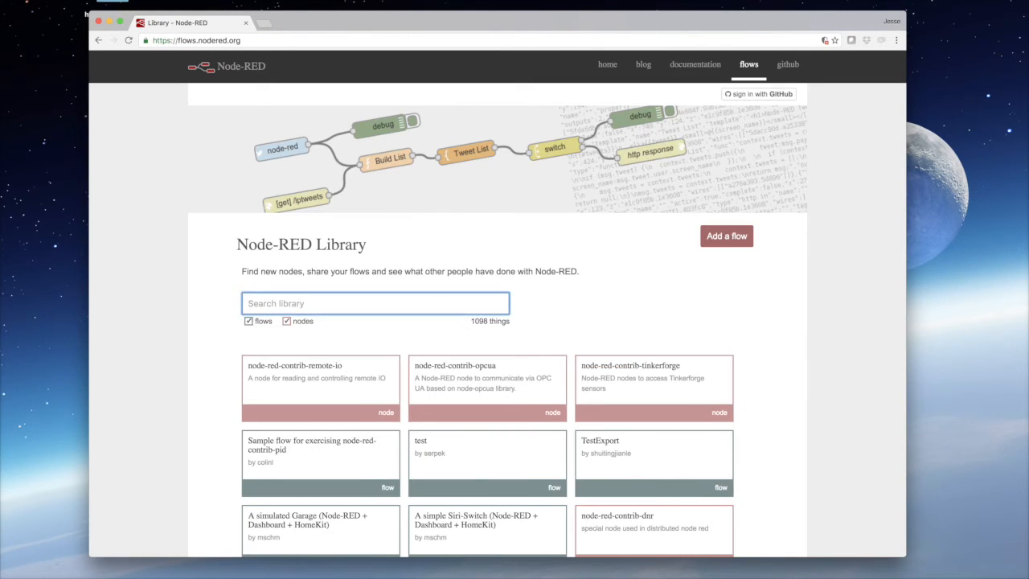
text(remote)
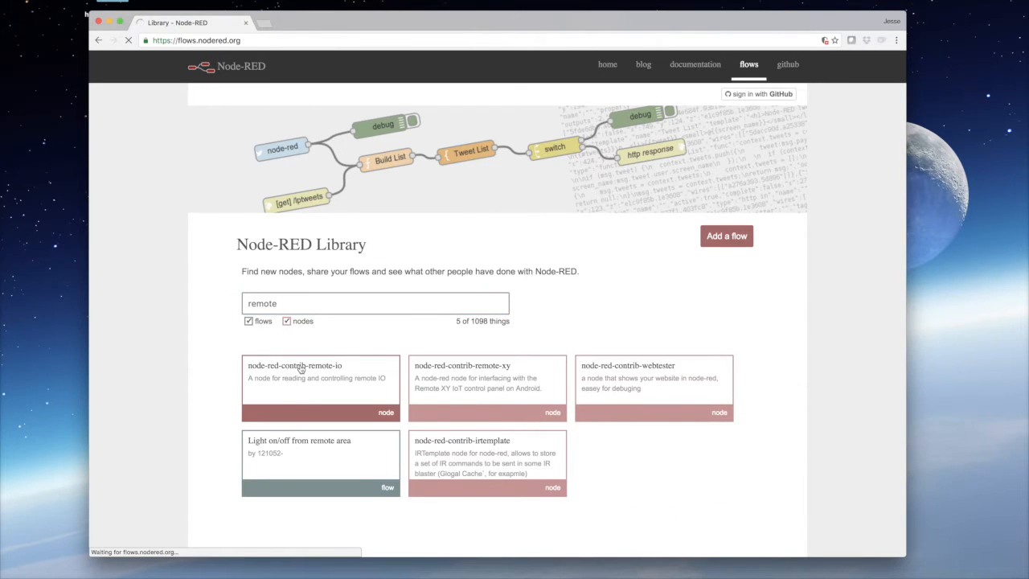
click(296, 365)
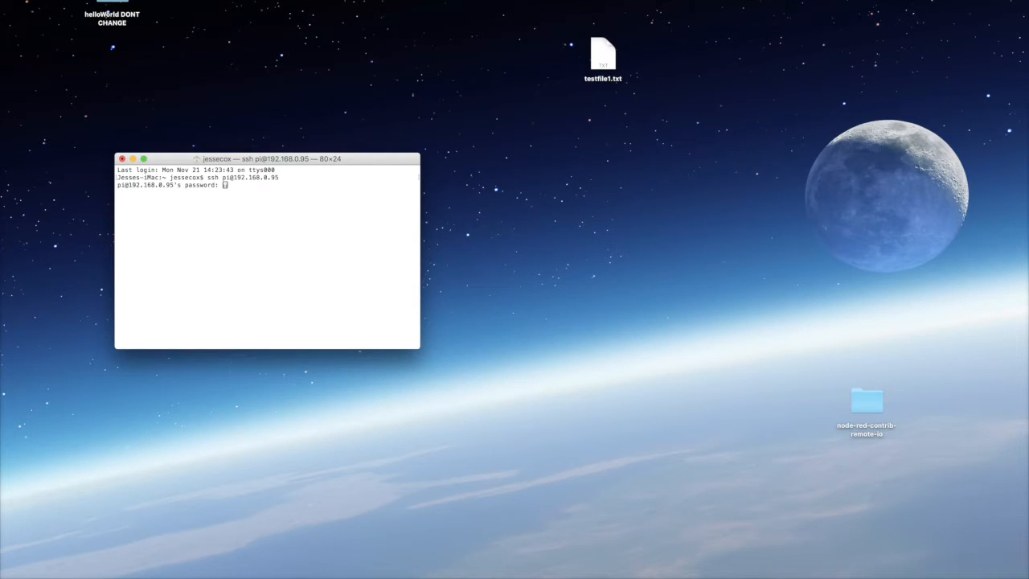
Step: On the Pi, change to ~/.node-red and begin the npm install of node-red-contrib-remote-io
text(cd)
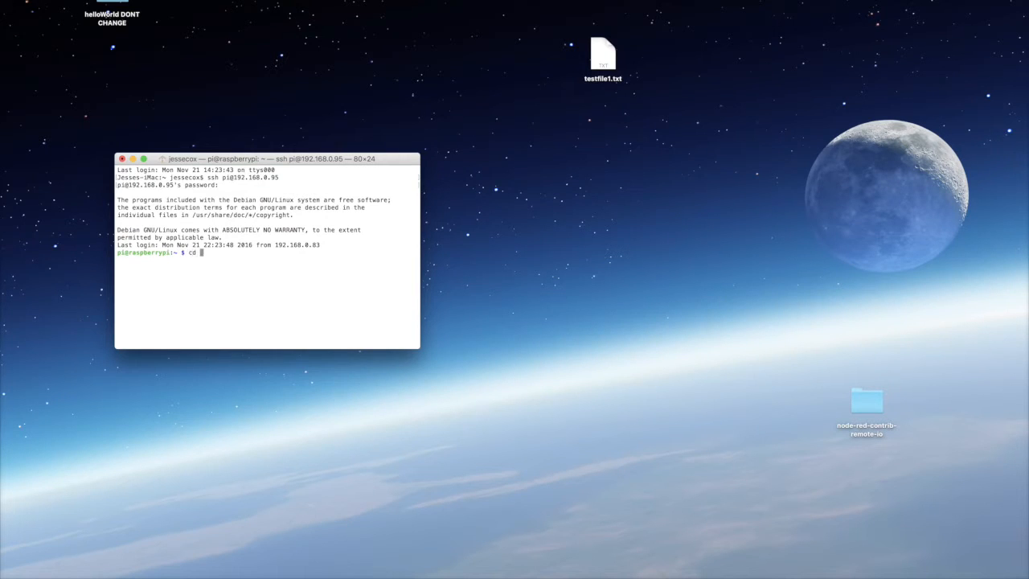
text(~/.)
text(npm instal)
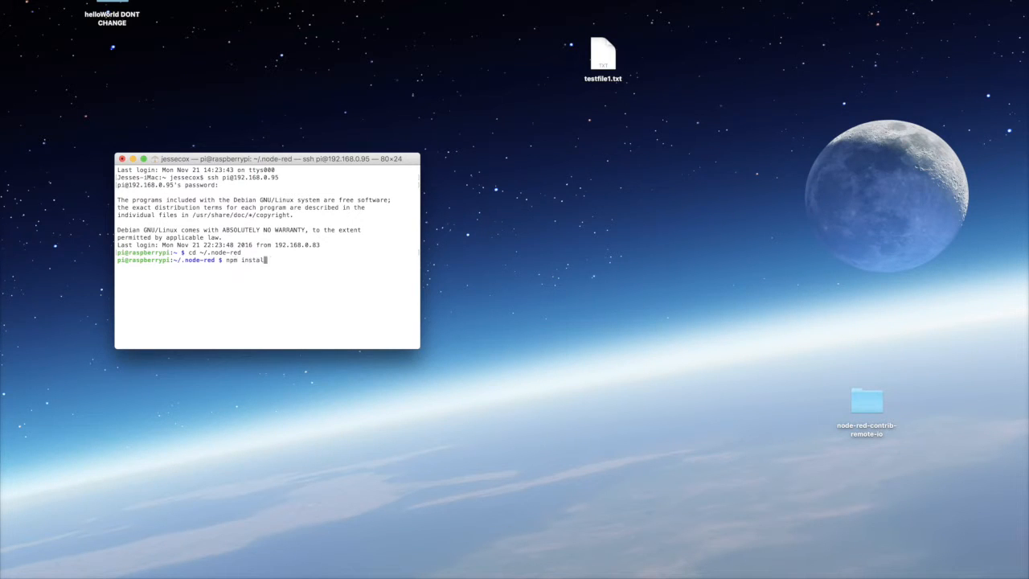
text(node-red-contrib)
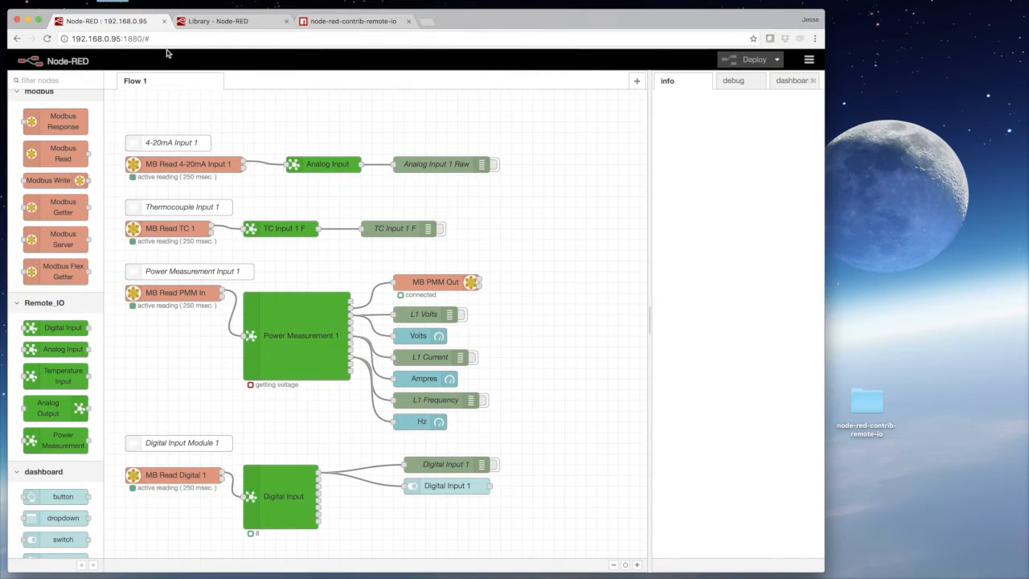
Step: Keep 4-20mA and actual sensor value, name the node 'Analog Input 1', and confirm
scroll(down, 3)
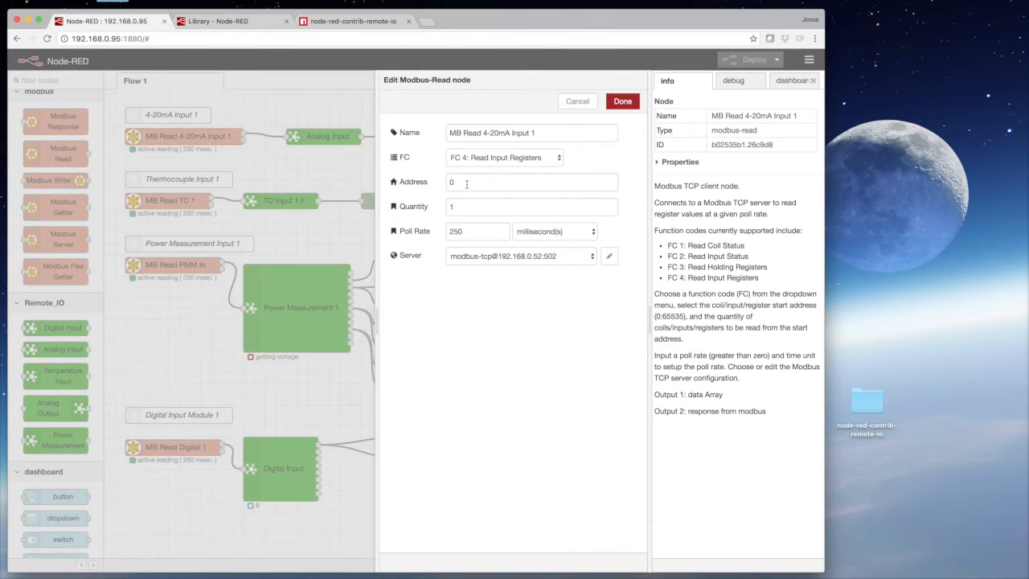
click(530, 206)
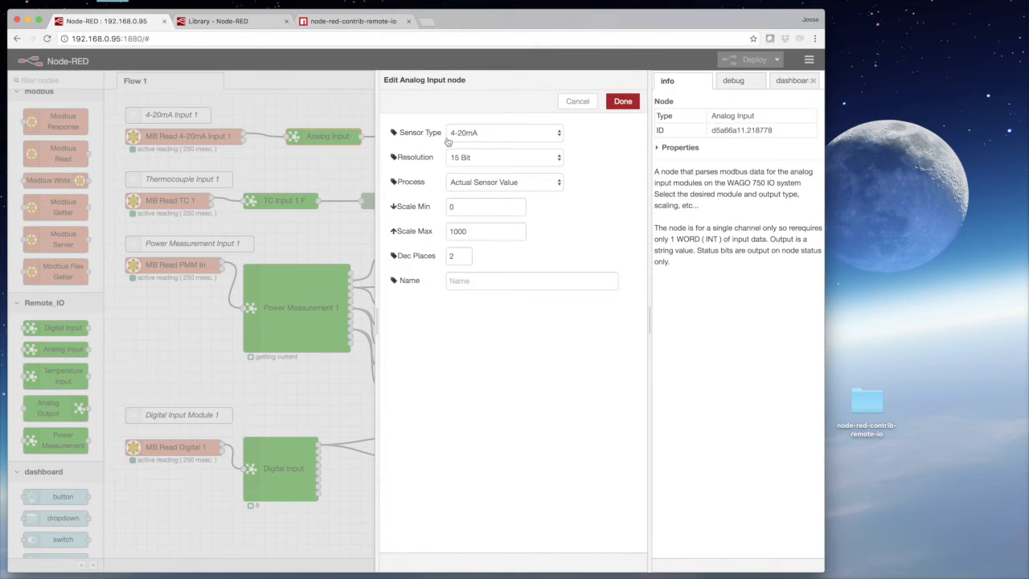
click(504, 133)
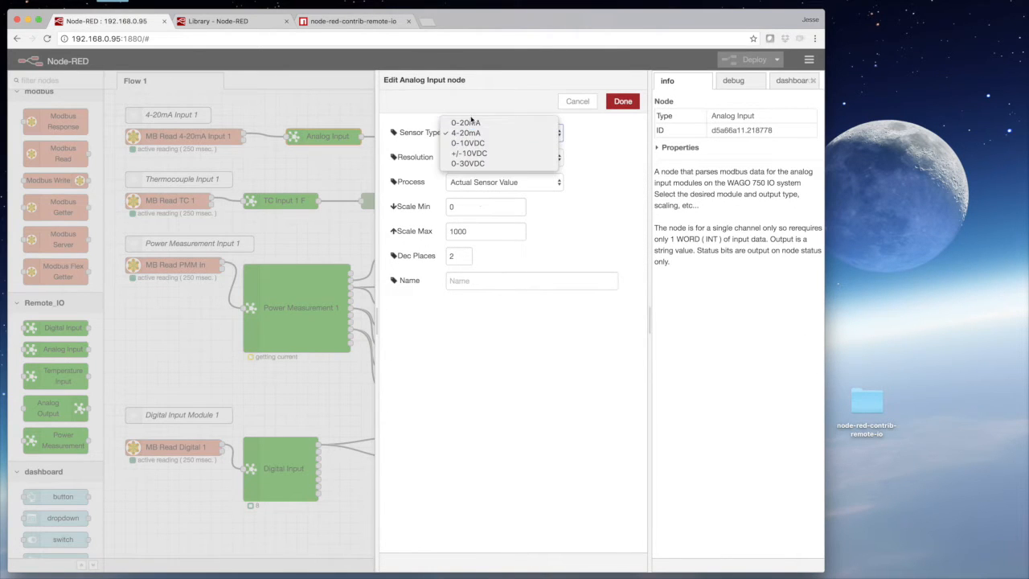
mouse_move(468, 133)
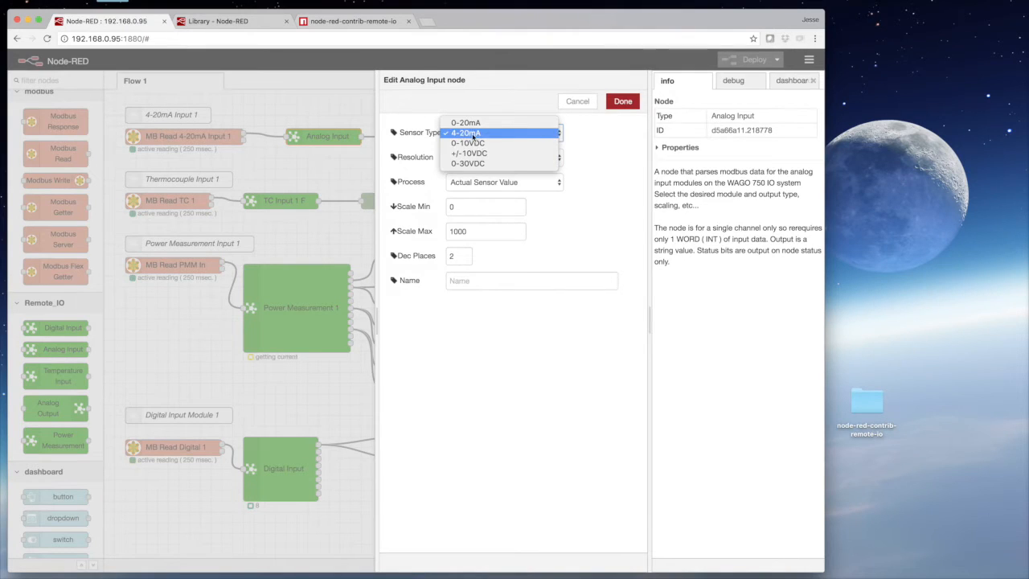
click(467, 133)
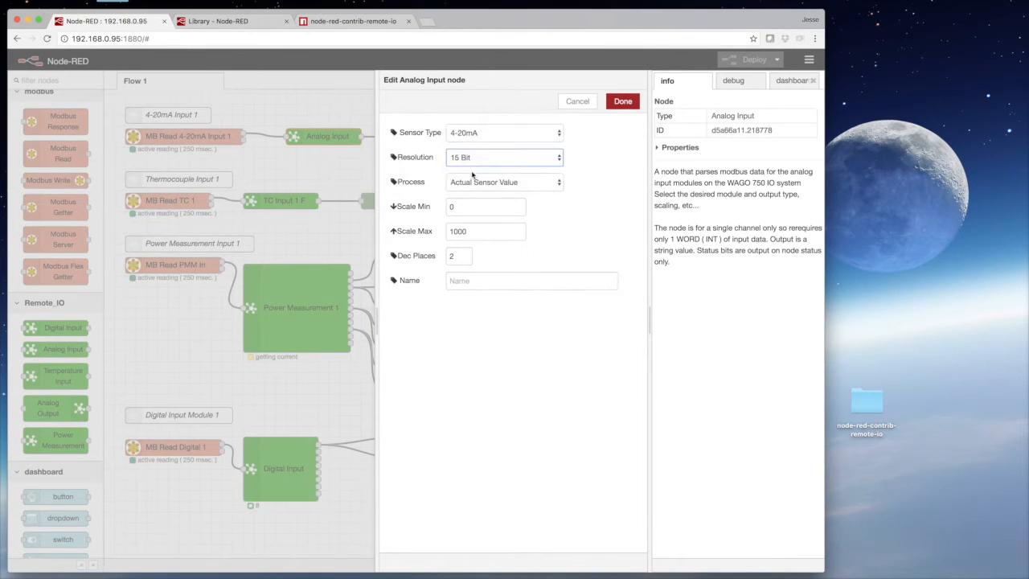
click(504, 182)
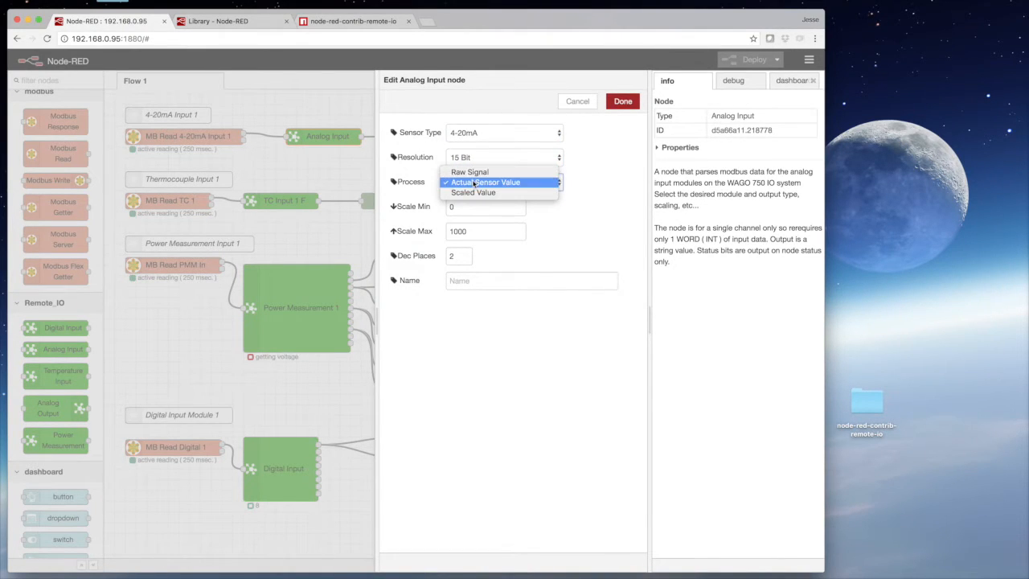
click(499, 181)
text(Anaglo)
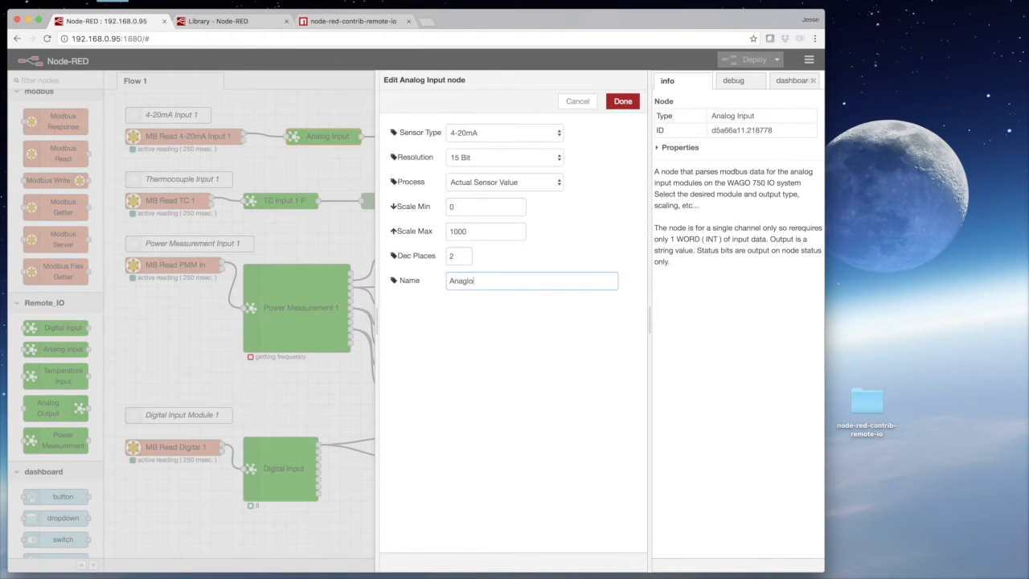
text(Analog Input 1)
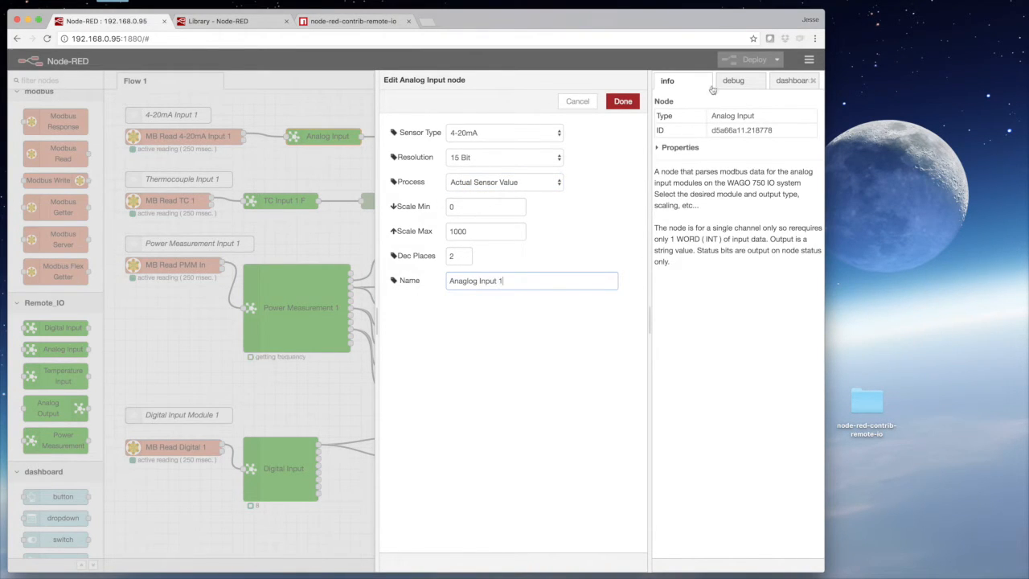
click(622, 101)
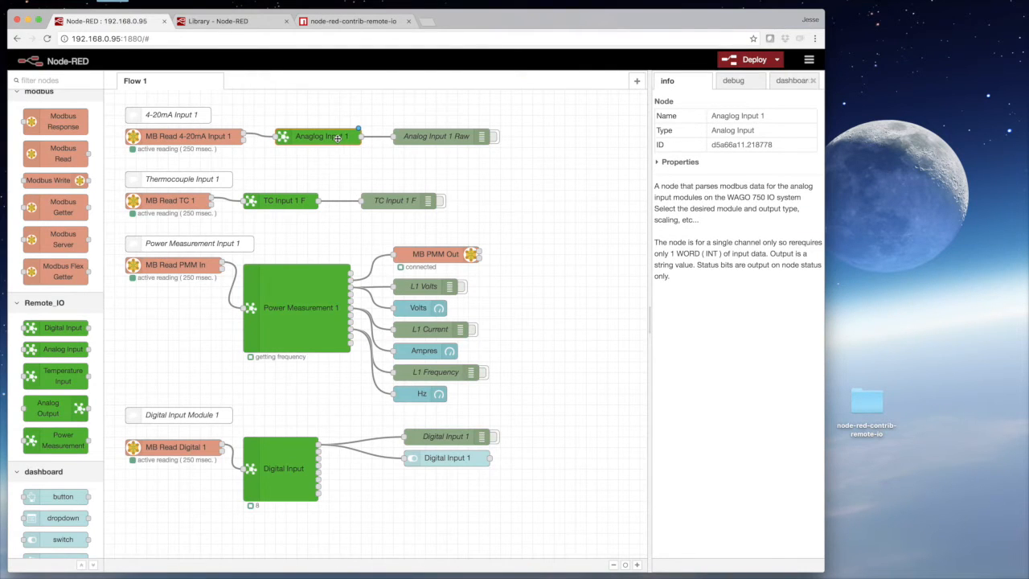
click(752, 59)
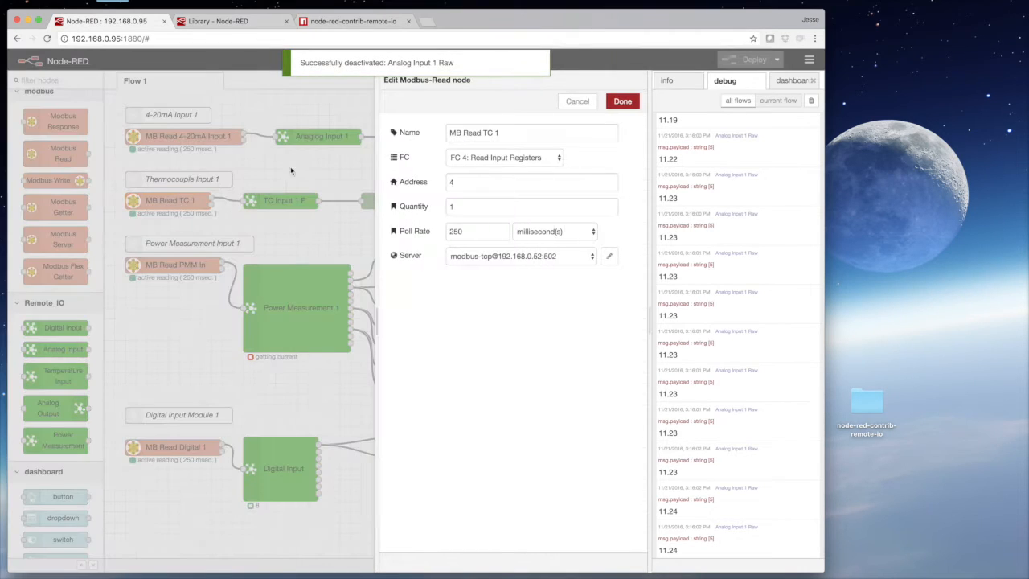
Step: Close the MB Read TC 1 and TC Input 1 F settings after reviewing them
click(622, 101)
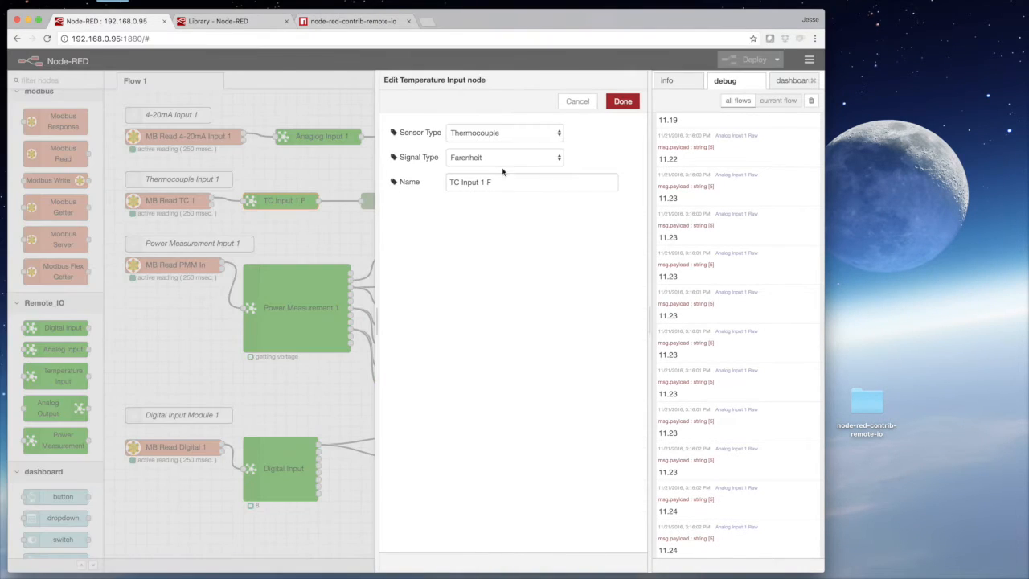
click(503, 157)
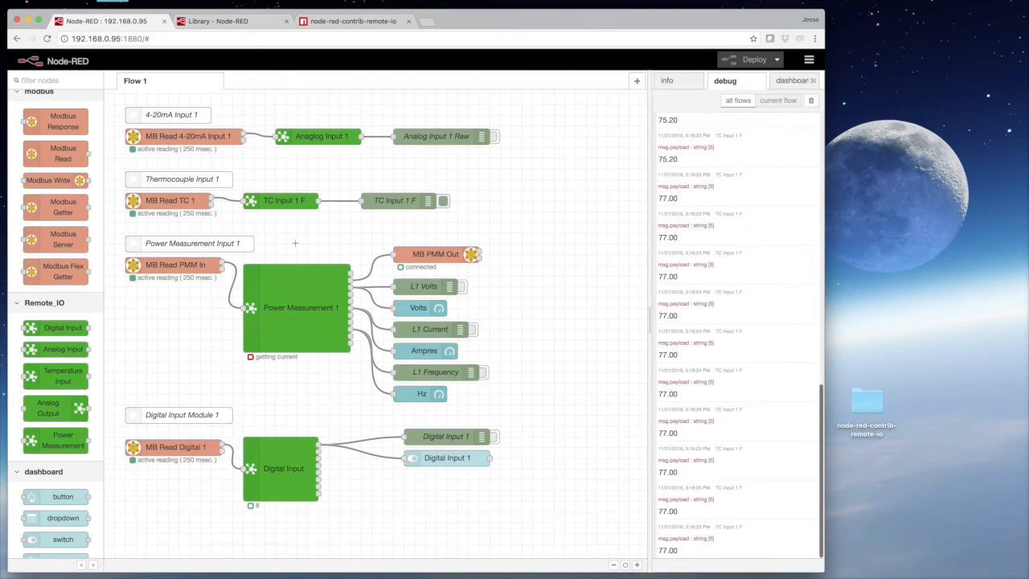
Step: Review MB Read PMM In's start register, then set Power Measurement 1 to 750-494
double_click(173, 265)
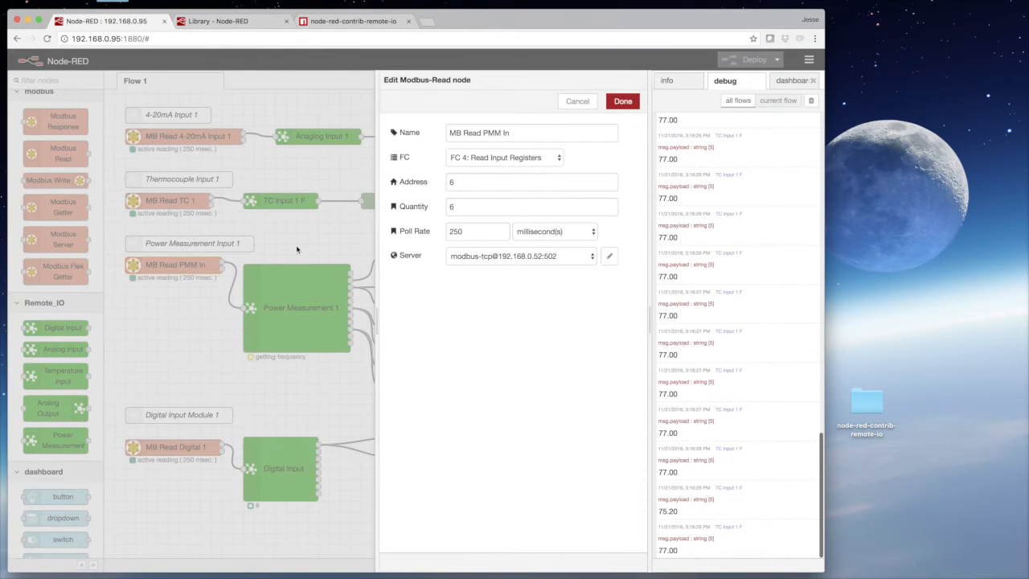
click(531, 182)
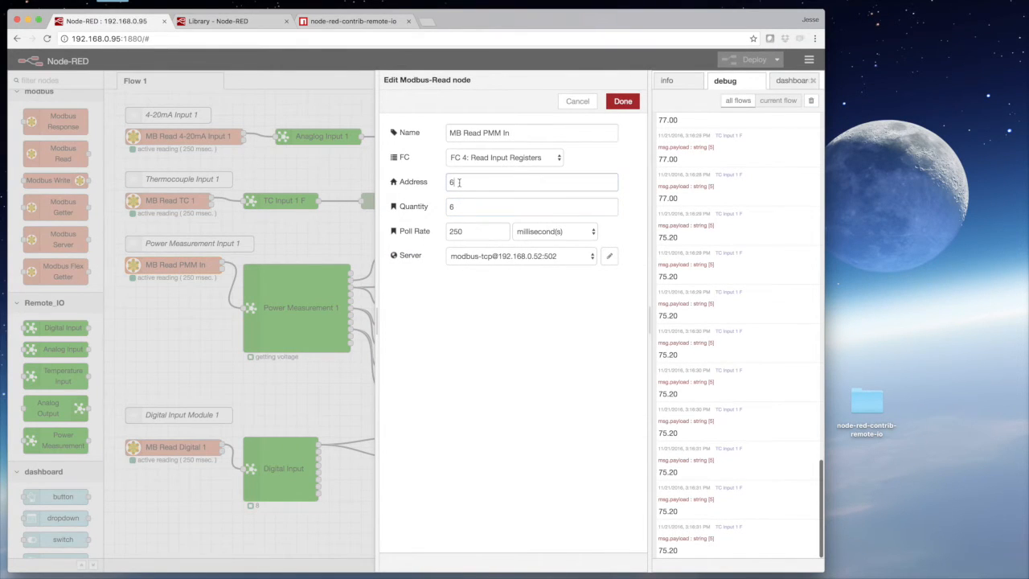
click(622, 101)
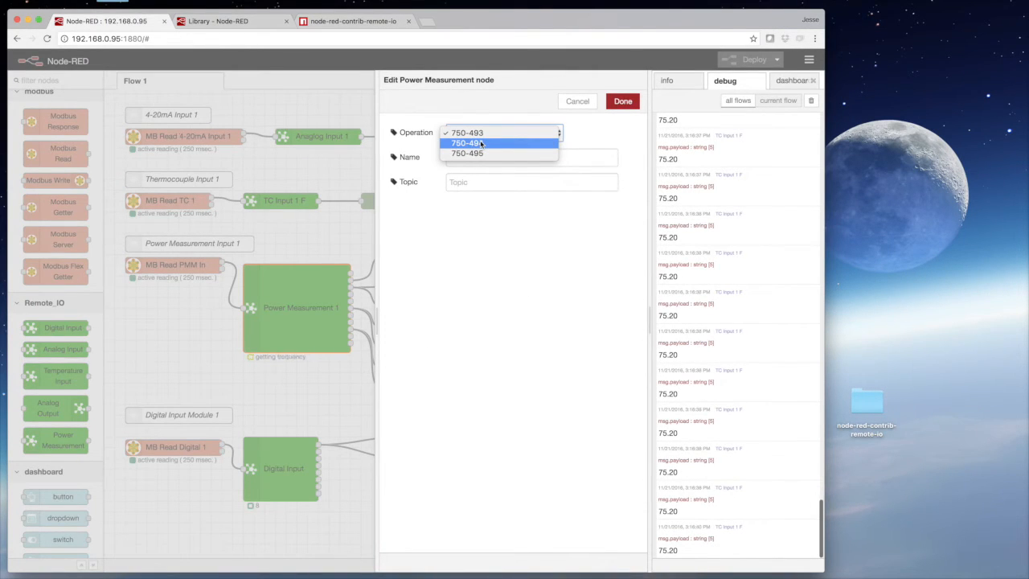
click(481, 143)
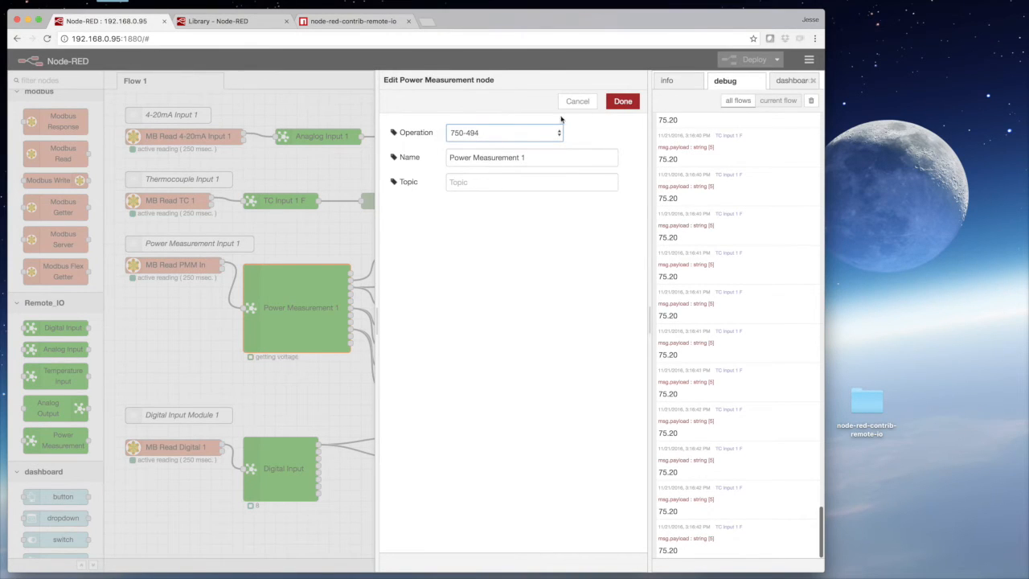
click(622, 100)
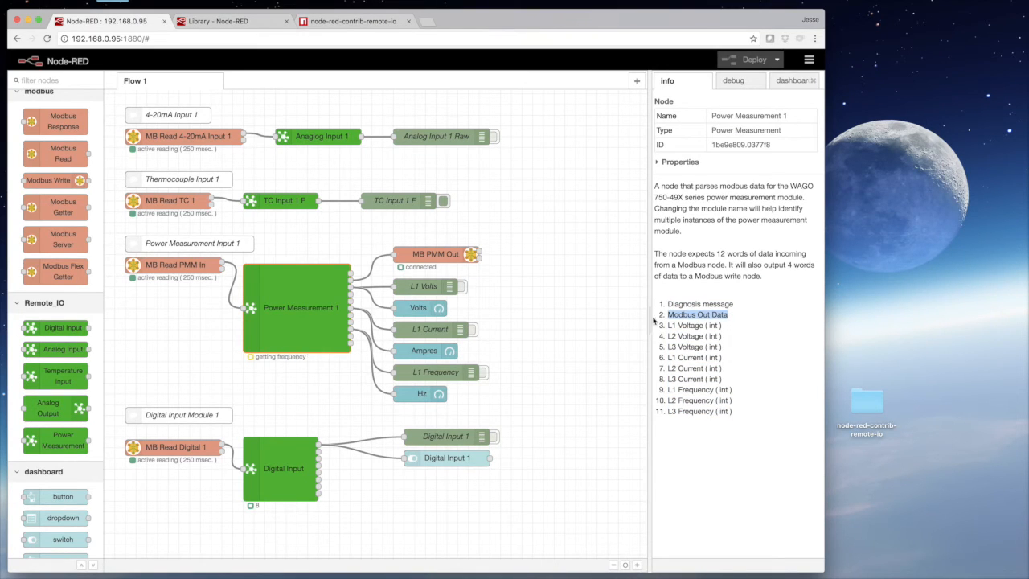
Step: Inspect the MB PMM Out write settings and show the debug messages
click(434, 254)
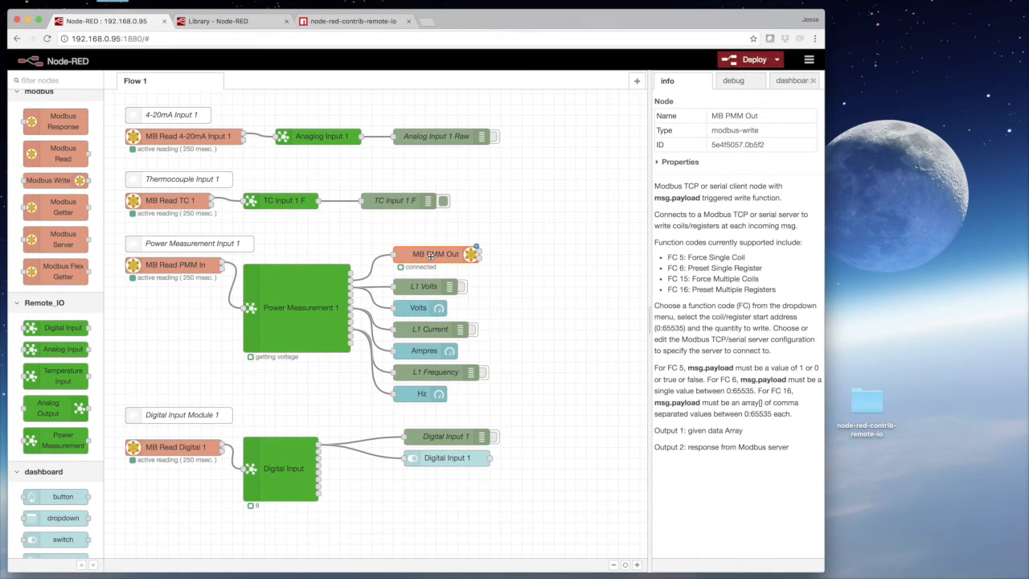
double_click(433, 253)
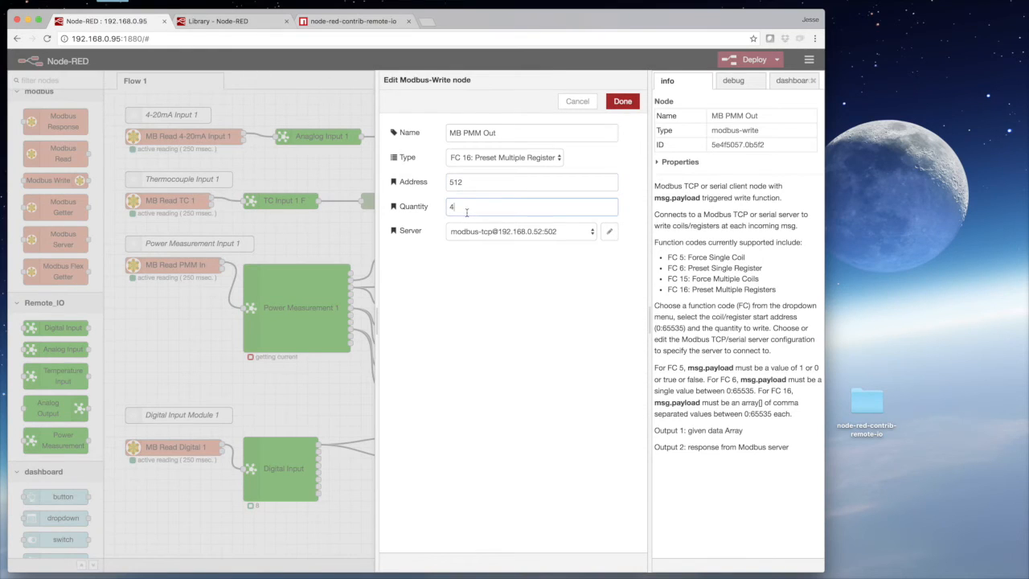
click(622, 100)
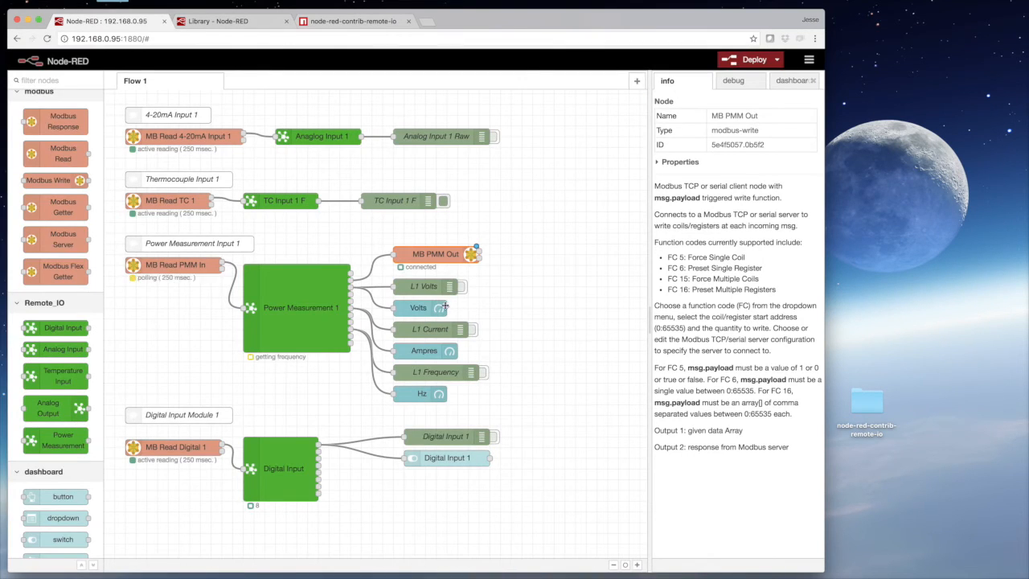
click(736, 80)
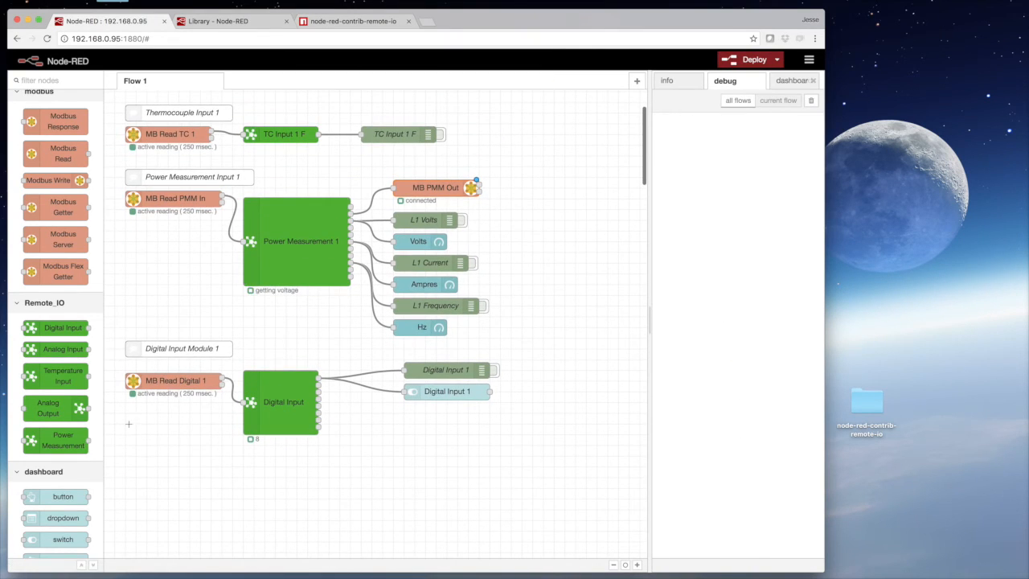
double_click(172, 380)
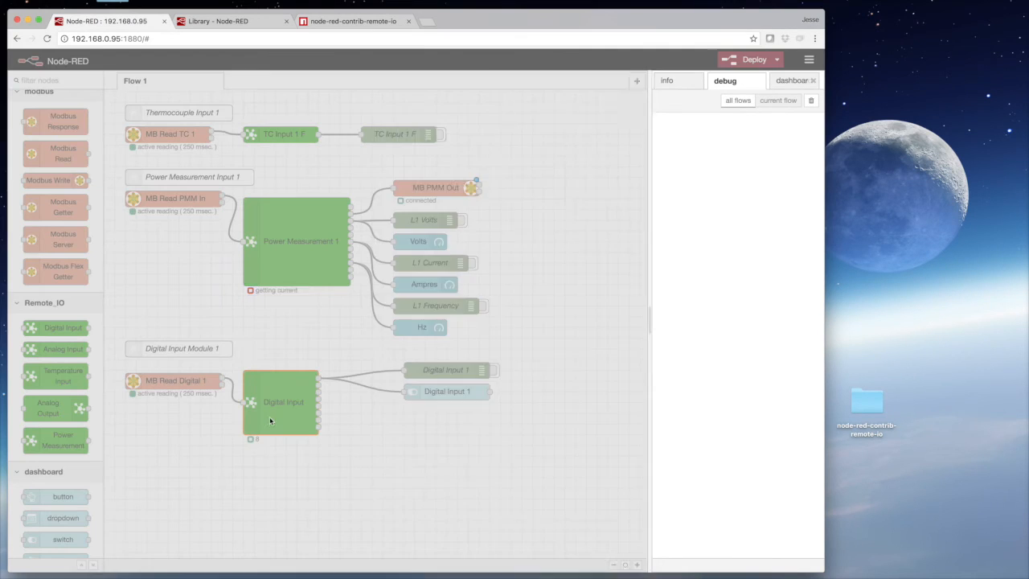
double_click(283, 402)
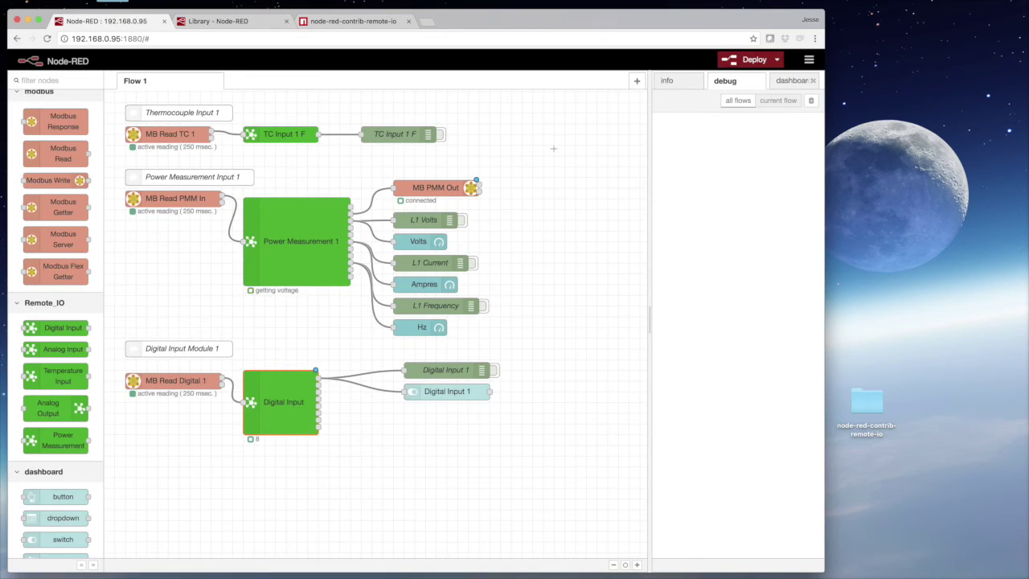
double_click(283, 401)
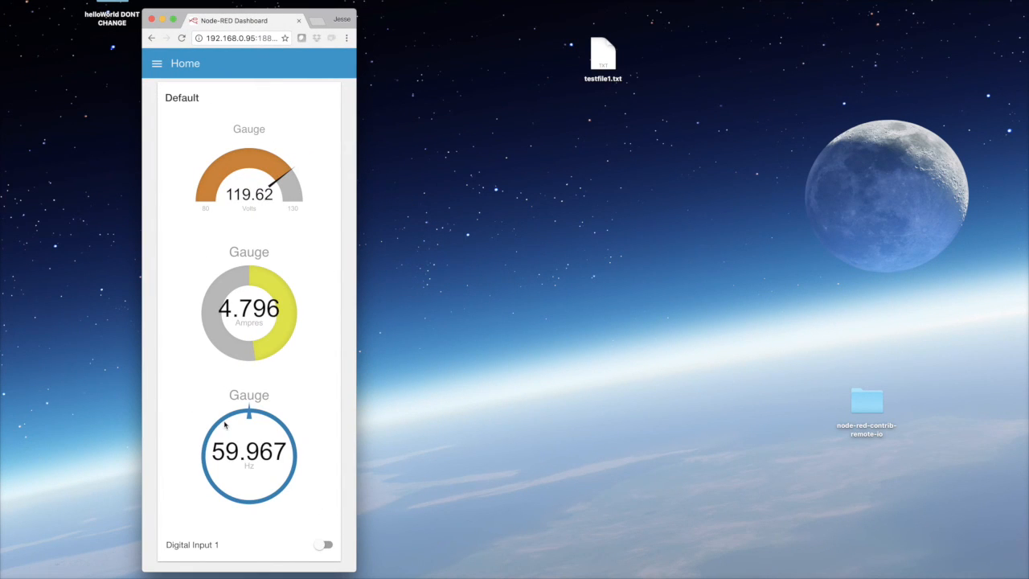
Step: Switch Digital Input 1 on in the dashboard while the gauges show live readings
click(324, 545)
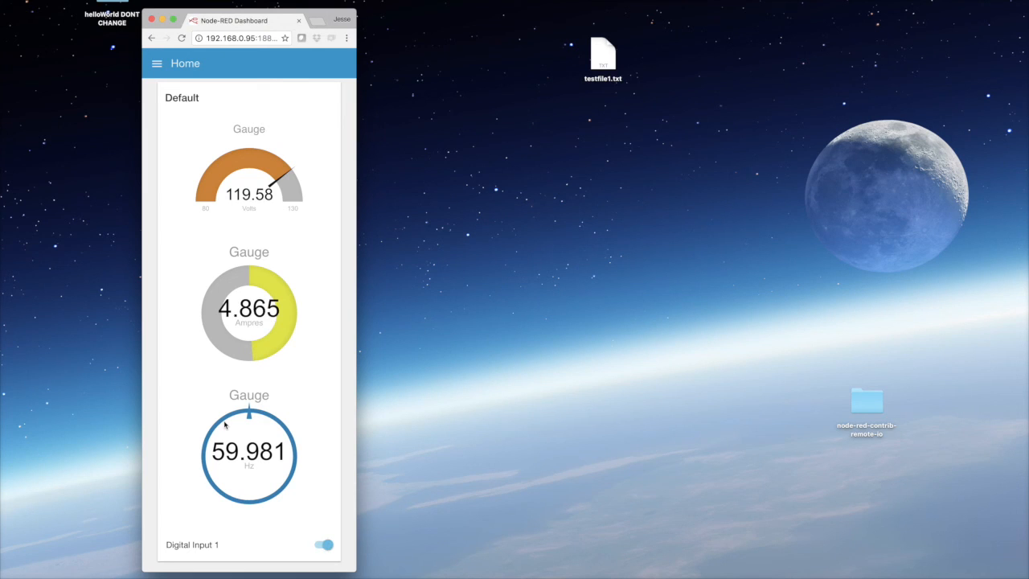